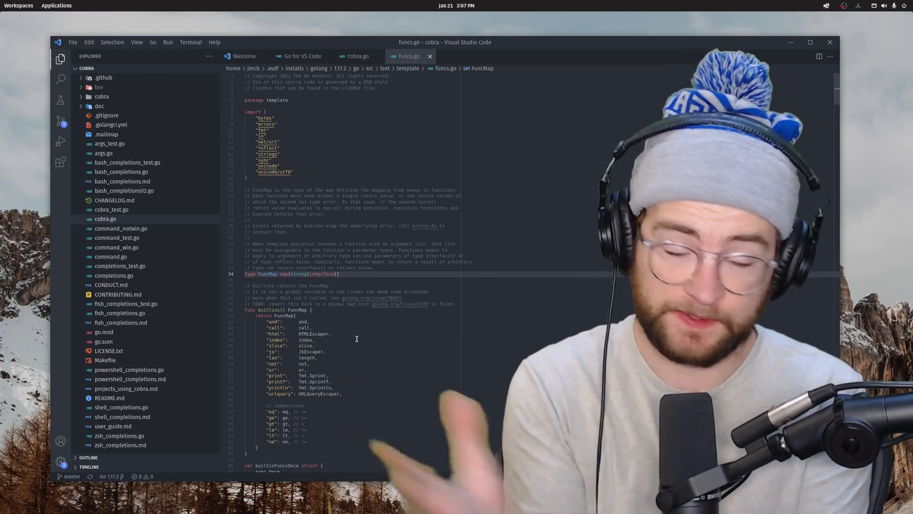
Return to the cobra.go tab showing the AddTemplateFuncs function
click(356, 56)
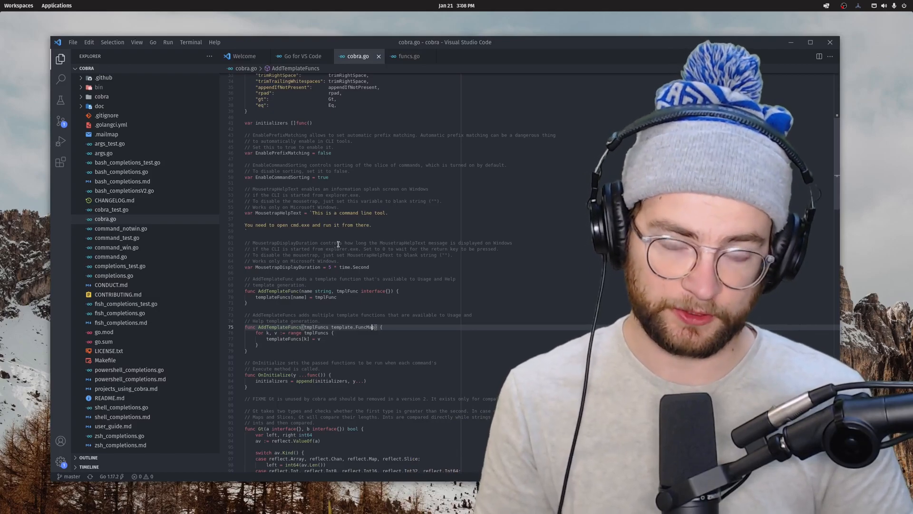
mouse_move(413, 317)
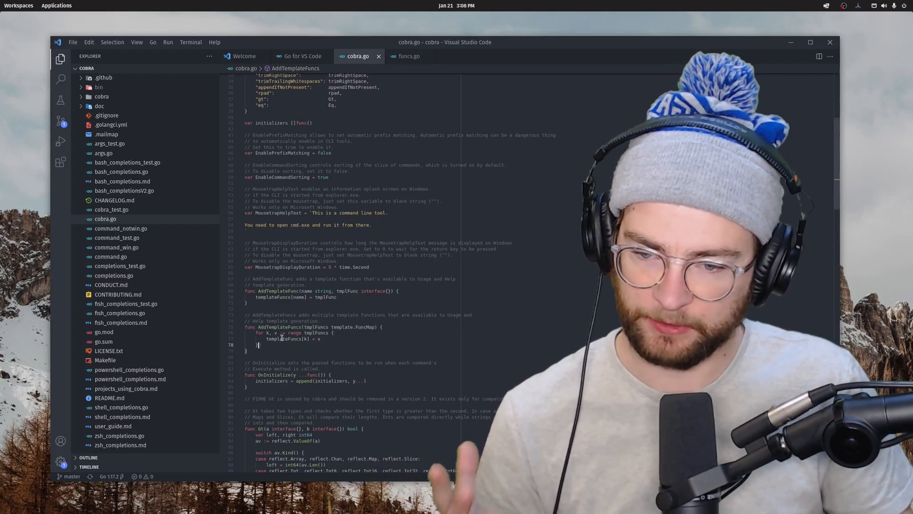
Generate a TestAddTemplateFuncs test and add the comment '// The actual testing logic'
right_click(274, 263)
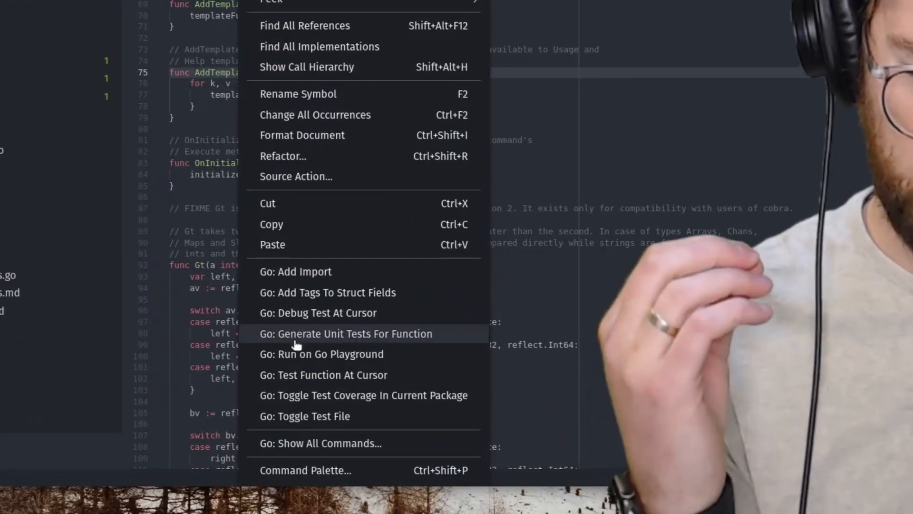
mouse_move(309, 340)
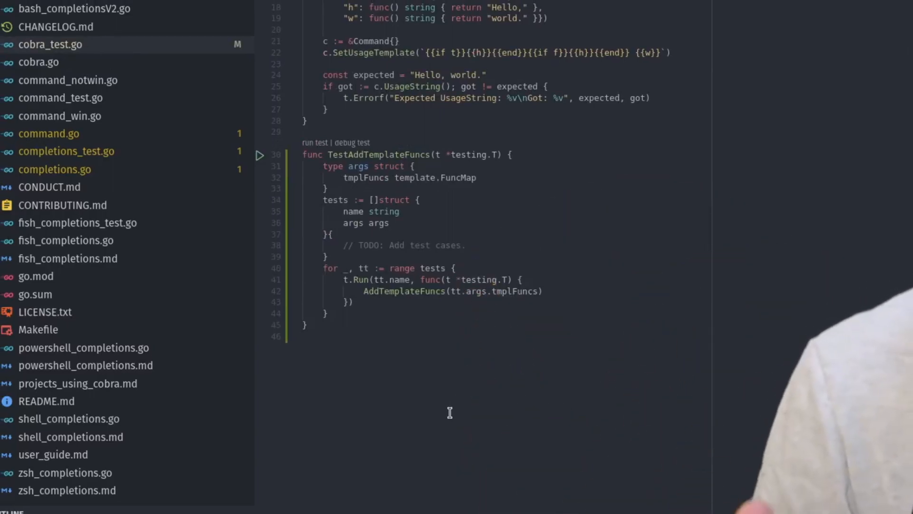
mouse_move(530, 263)
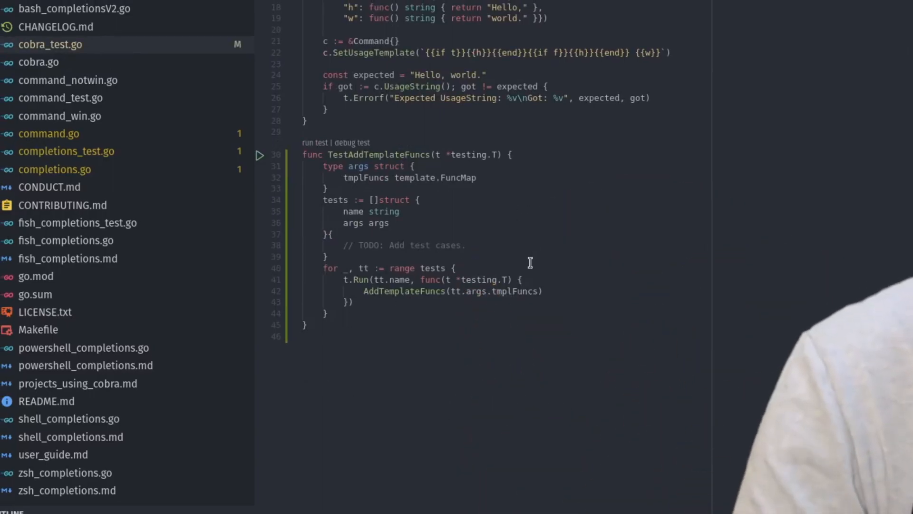
text(// The actua)
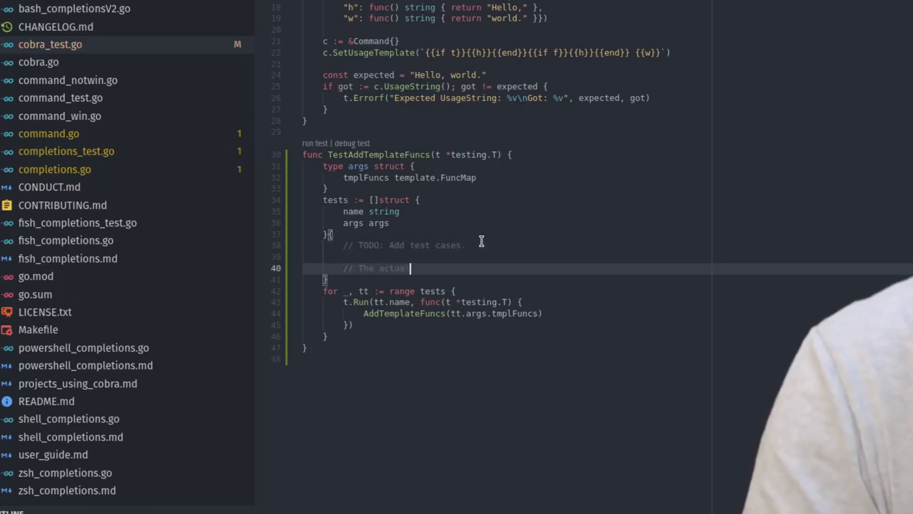
text(testing logic)
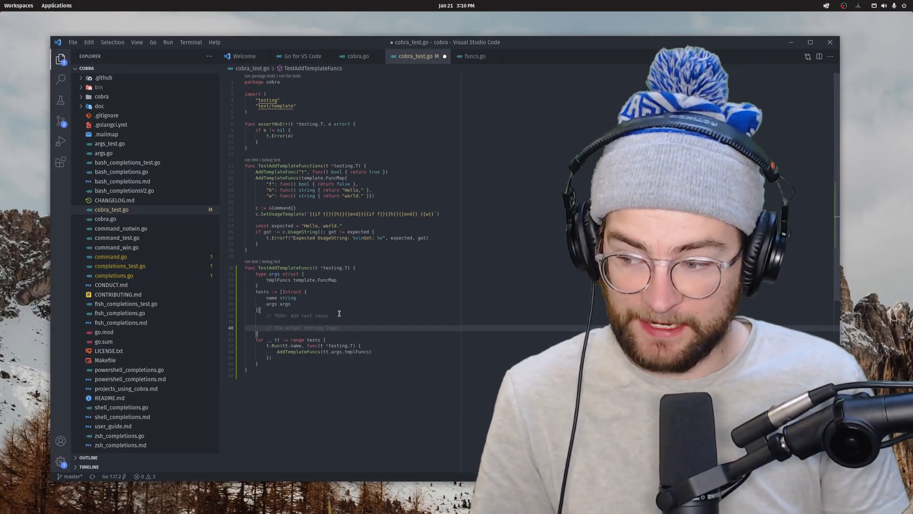
Open main.go from the learn-go project in the Explorer
click(111, 257)
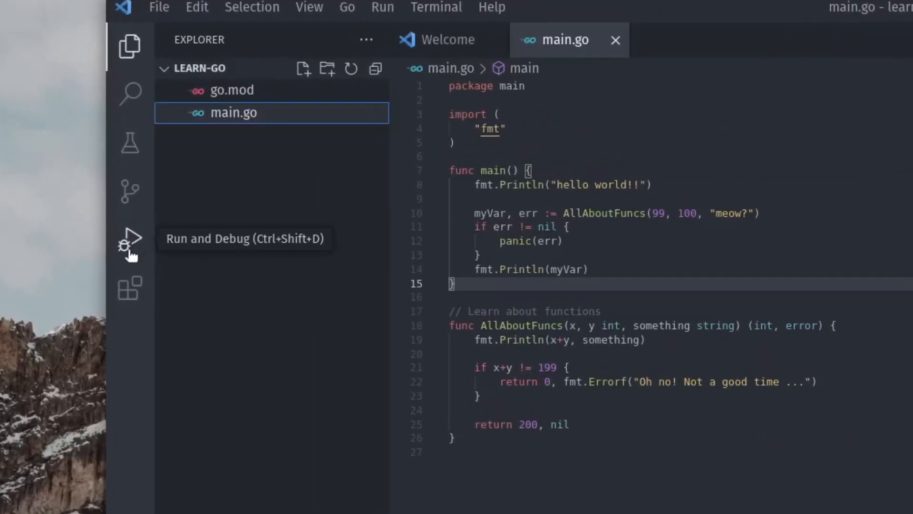
Debug main.go, printing hello world, 199 meow? and 200, then breakpoint line 10
click(129, 240)
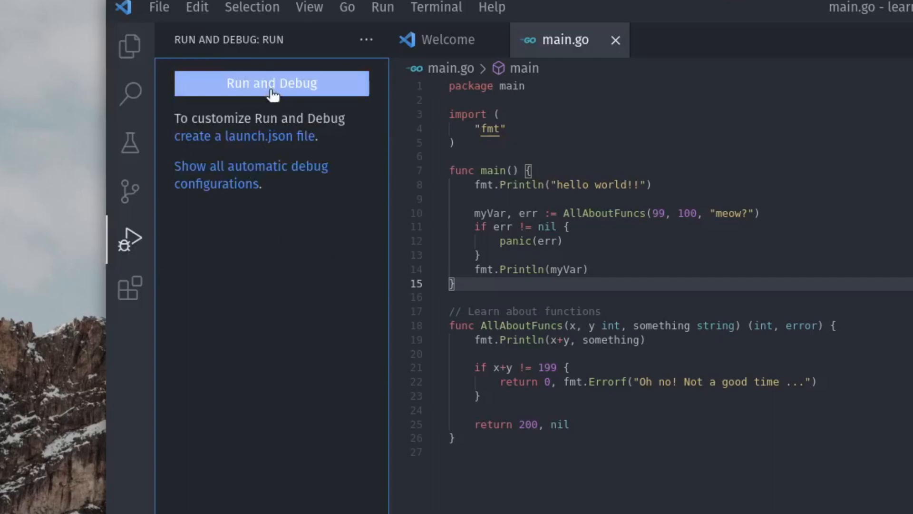
click(271, 83)
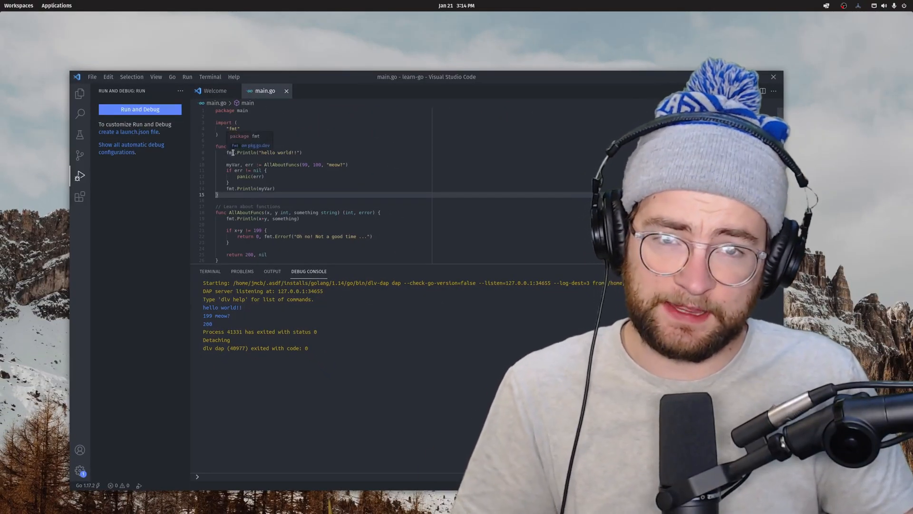
mouse_move(271, 164)
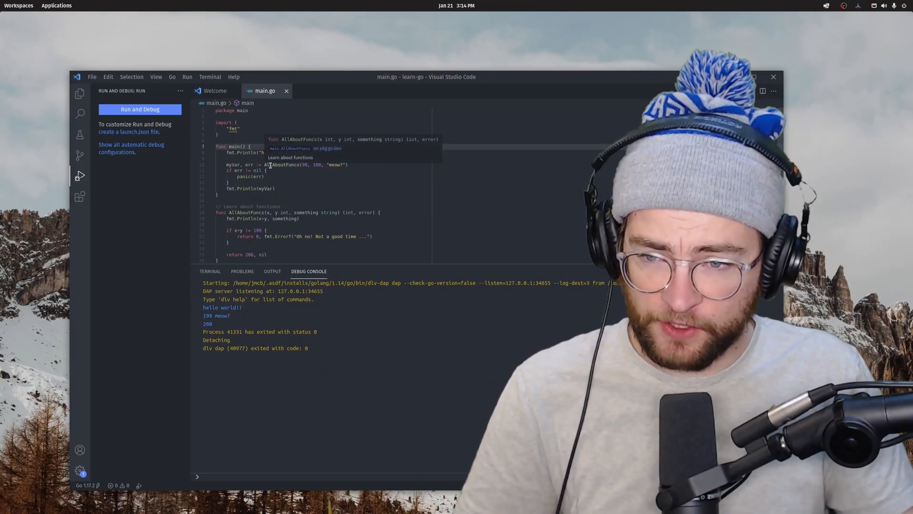
drag(202, 307, 213, 326)
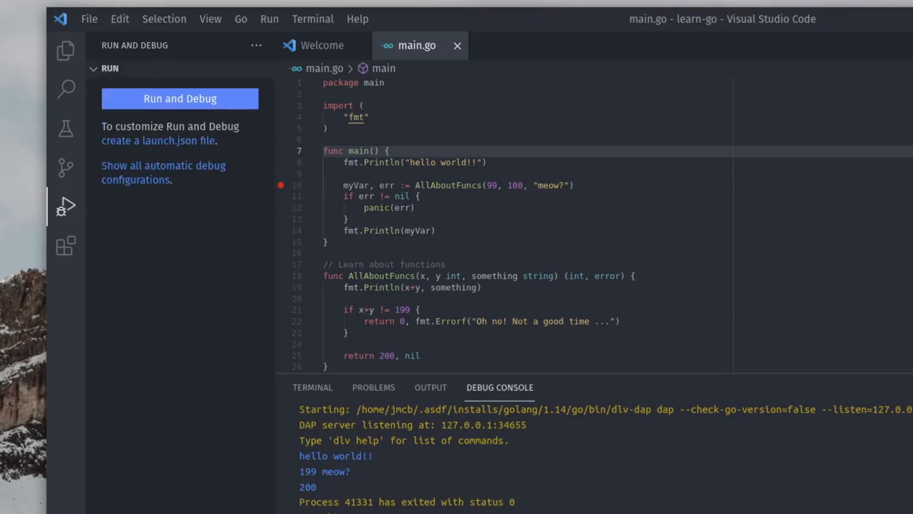
Restart debugging so main.go pauses at the line 10 breakpoint
click(180, 98)
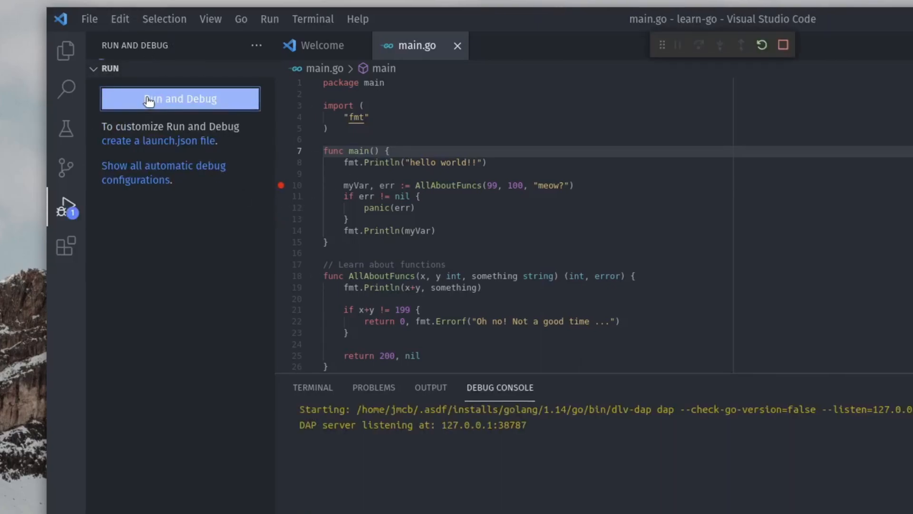
click(180, 99)
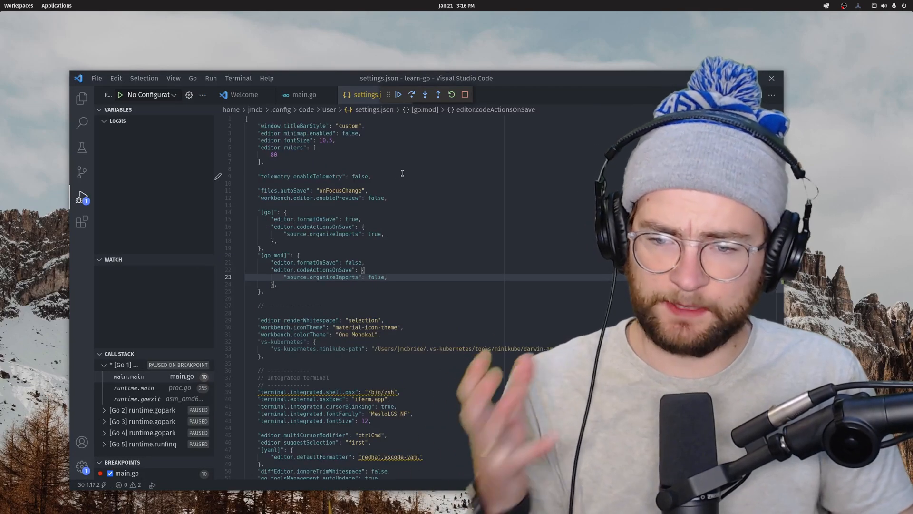
mouse_move(327, 234)
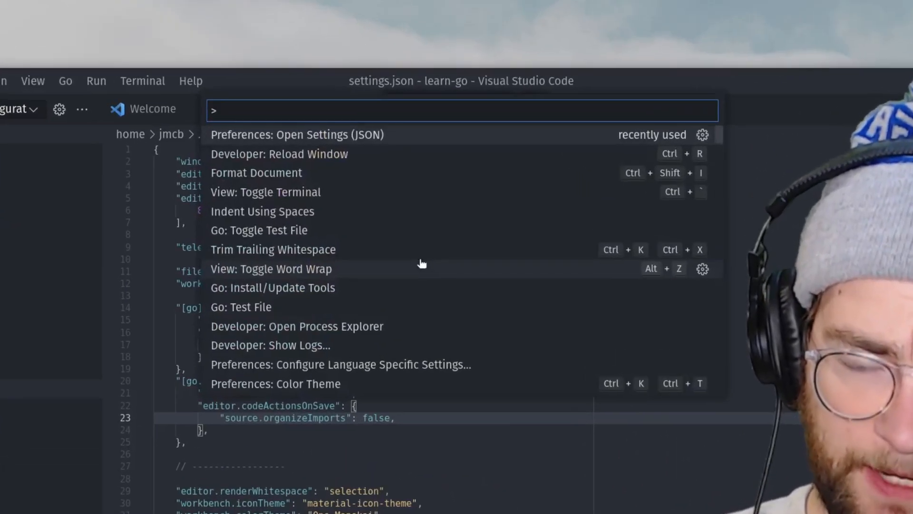
text(json)
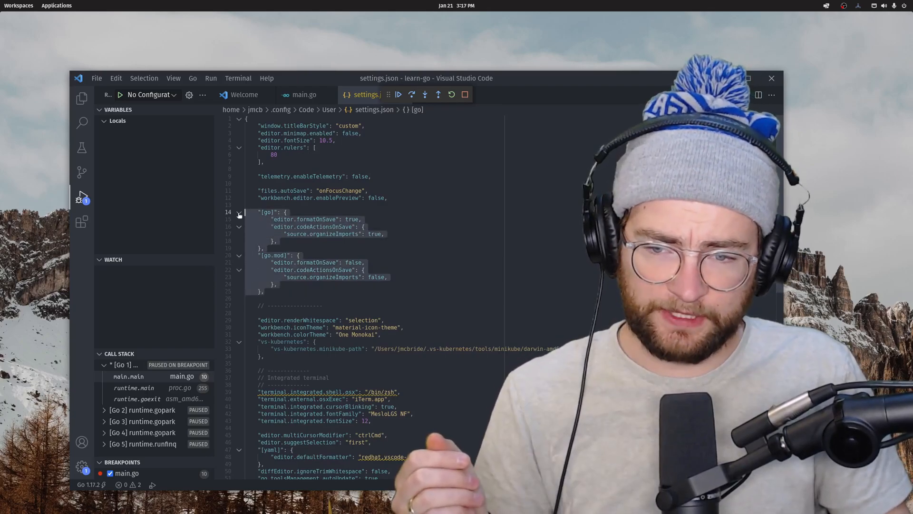
mouse_move(355, 198)
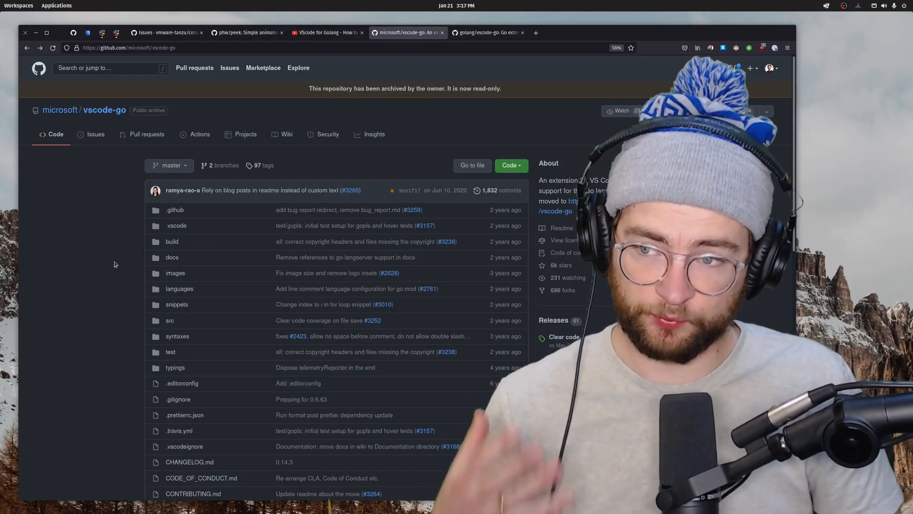
mouse_move(92, 116)
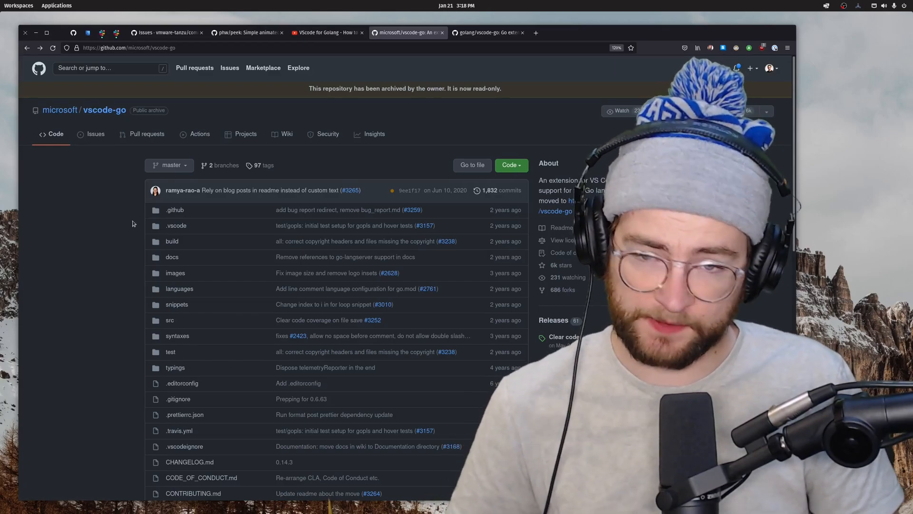
Follow the archived README link to golang/vscode-go and scroll to its Quick Start
scroll(down, 3)
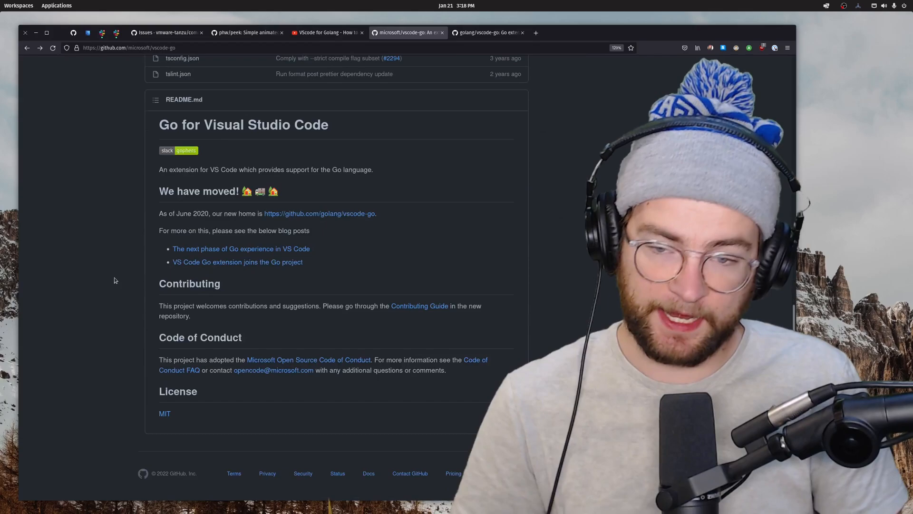
mouse_move(352, 218)
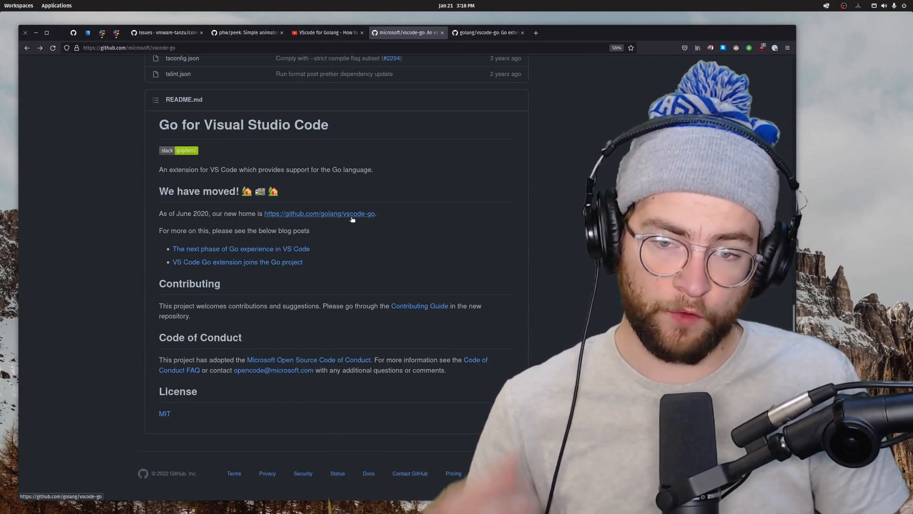
click(319, 214)
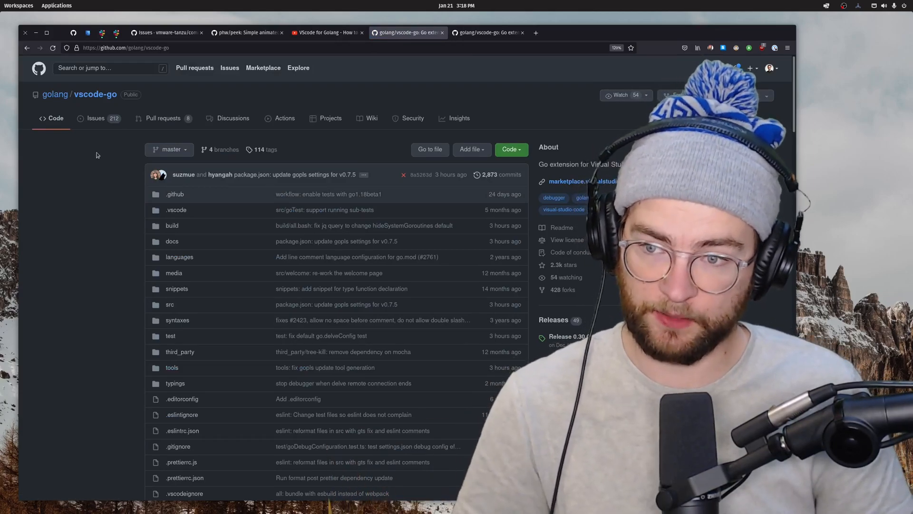
scroll(down, 3)
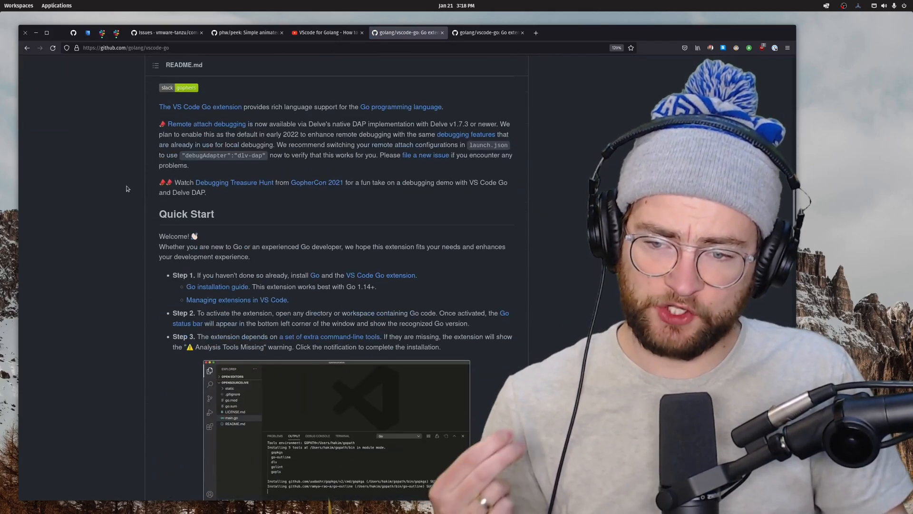